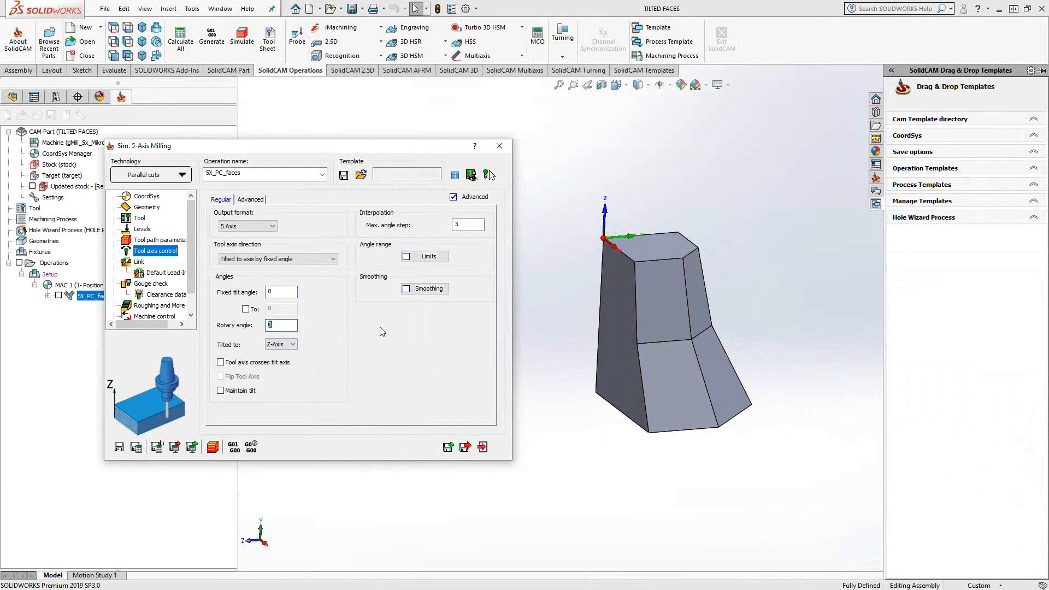
# - Calculate the toolpath preview with fixed tilt angle and rotary angle both at 0
pyautogui.click(280, 291)
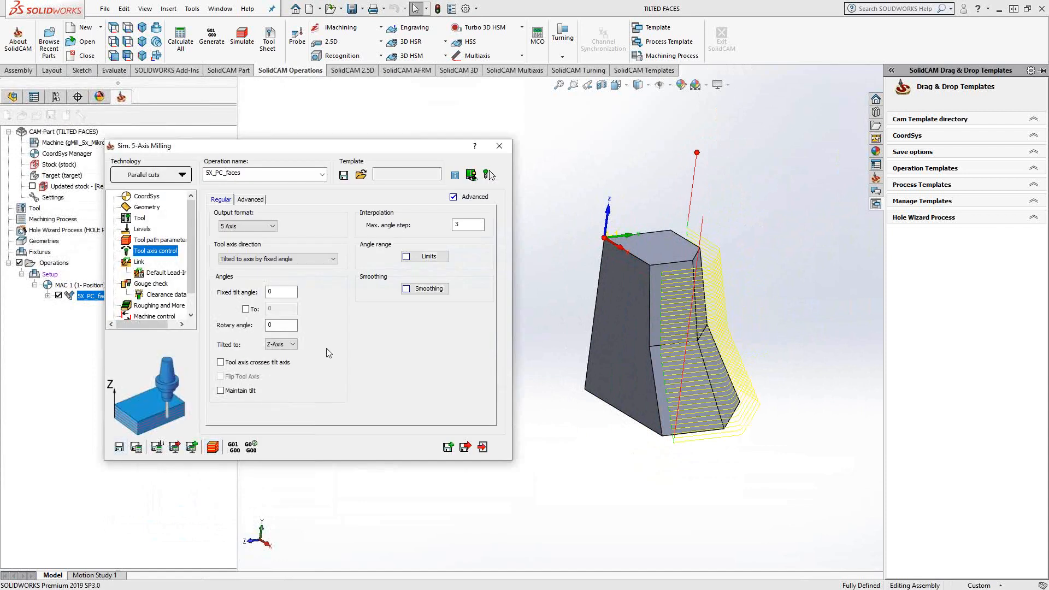
pyautogui.moveTo(311, 305)
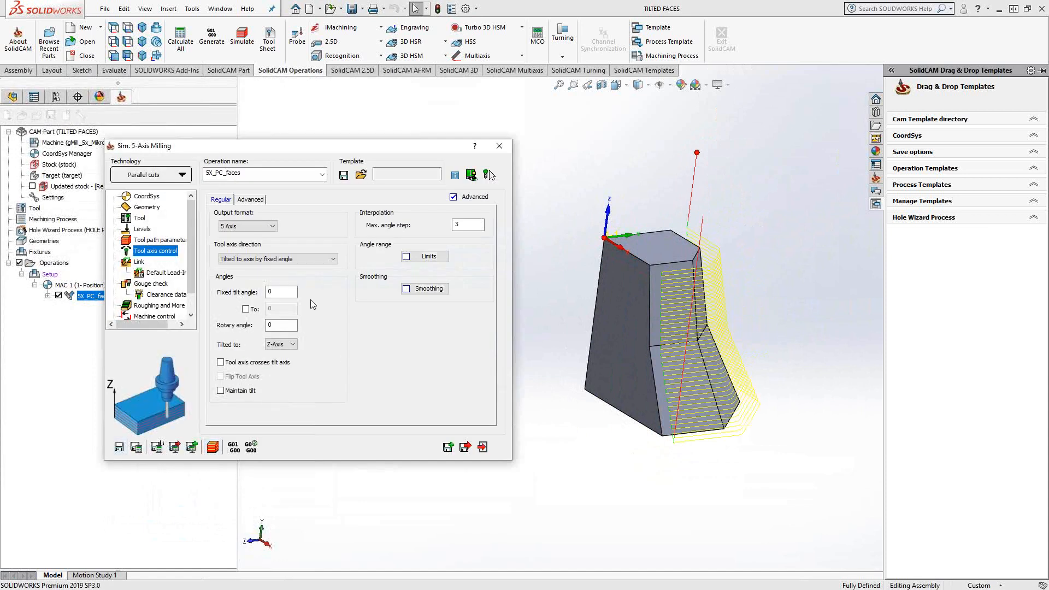
# - Change the fixed tilt angle to 45 and save-and-calculate the toolpath
pyautogui.click(281, 291)
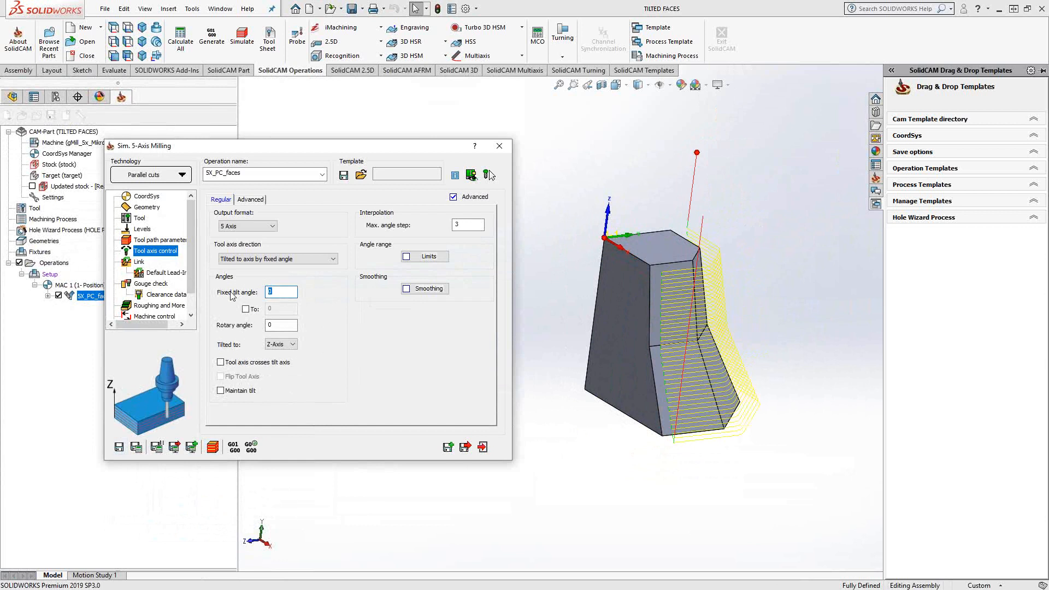
pyautogui.write('45')
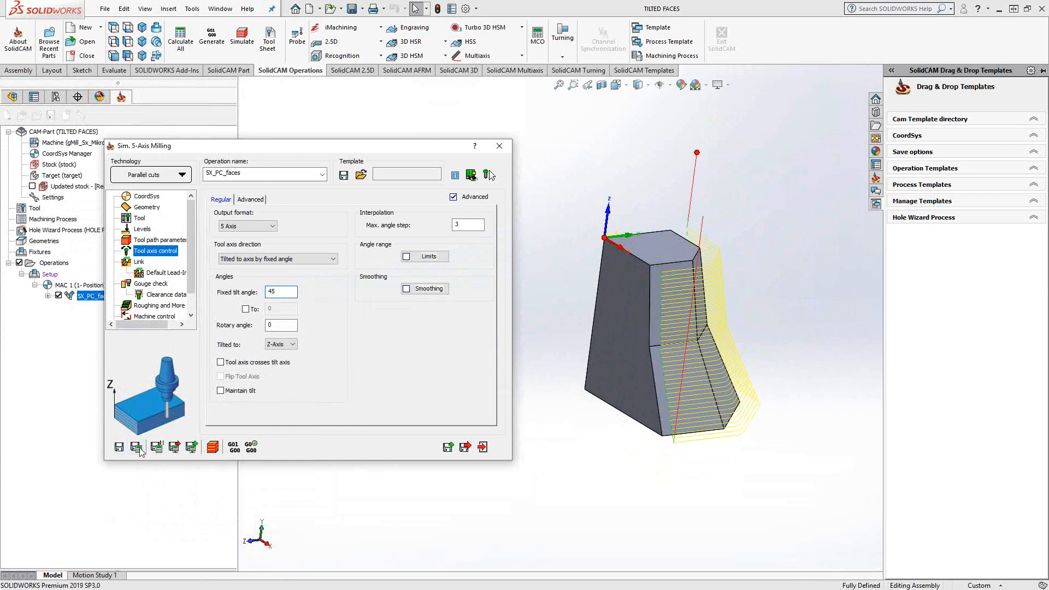
pyautogui.click(137, 446)
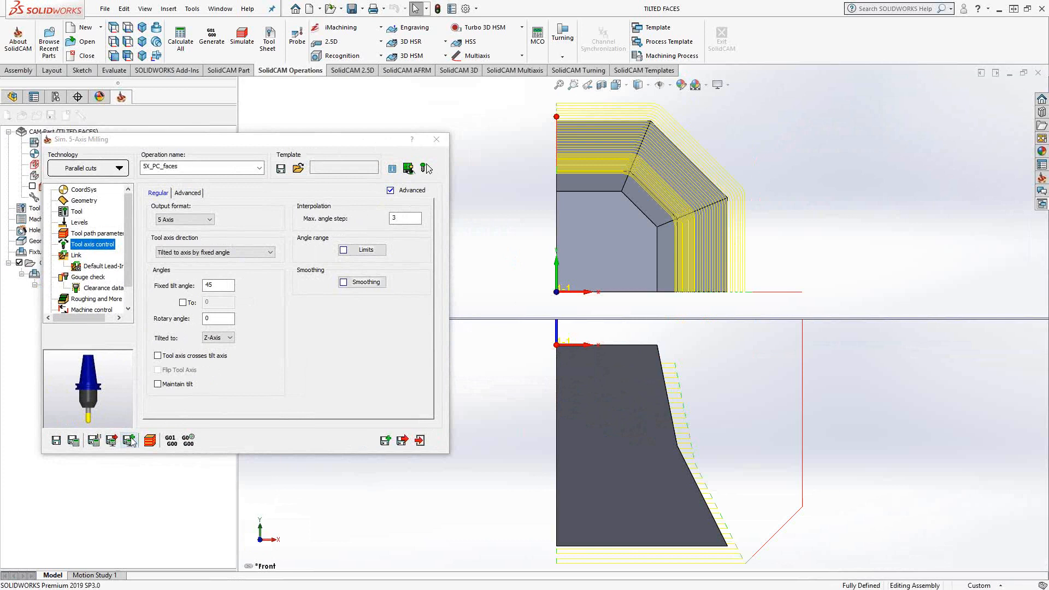
# - Launch the toolpath simulation, agreeing to calculate the operation first
pyautogui.click(129, 440)
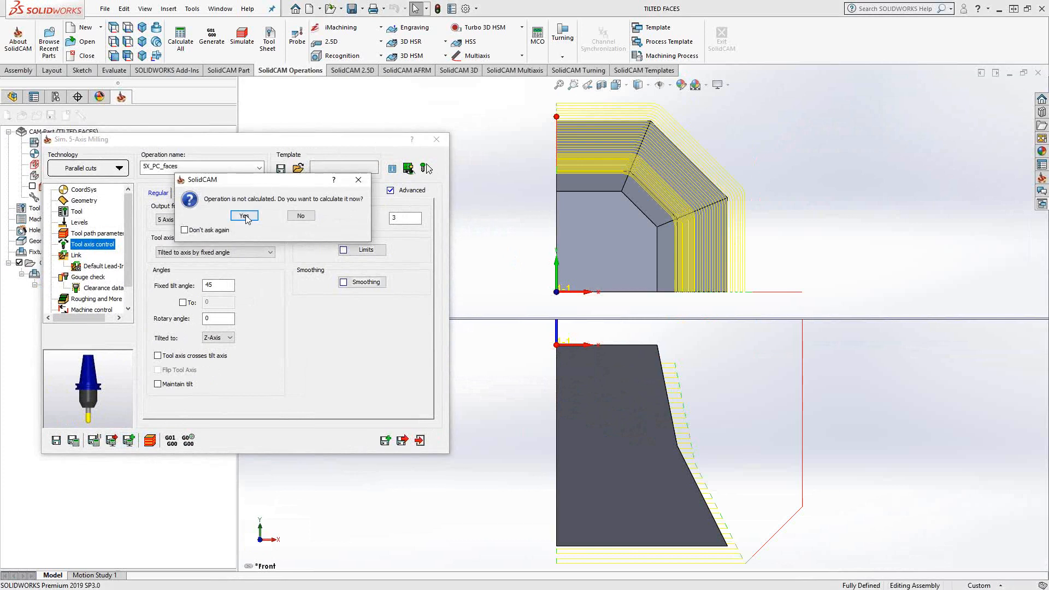
pyautogui.click(244, 215)
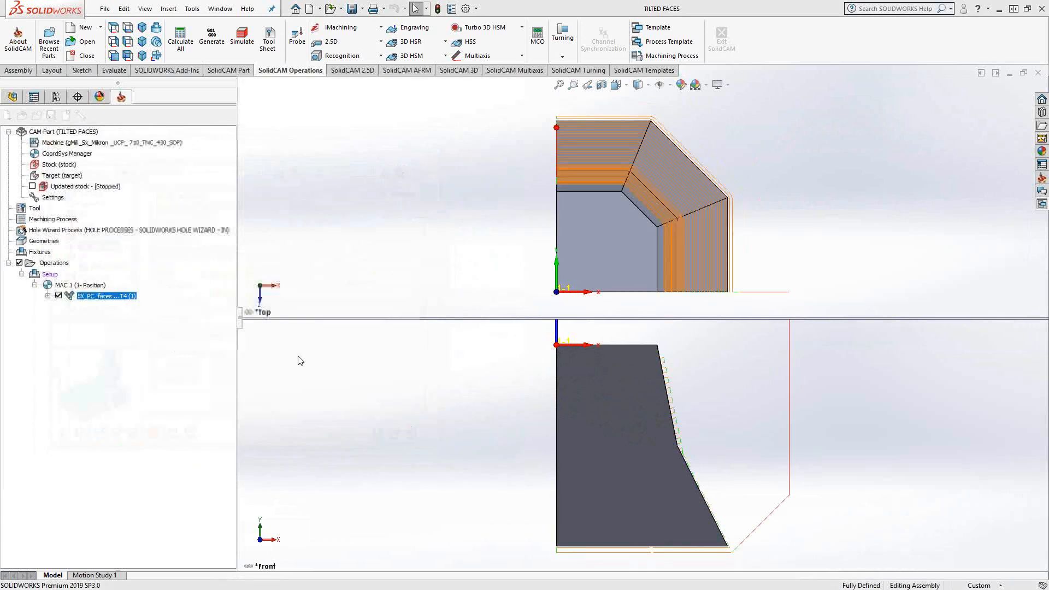
pyautogui.click(241, 35)
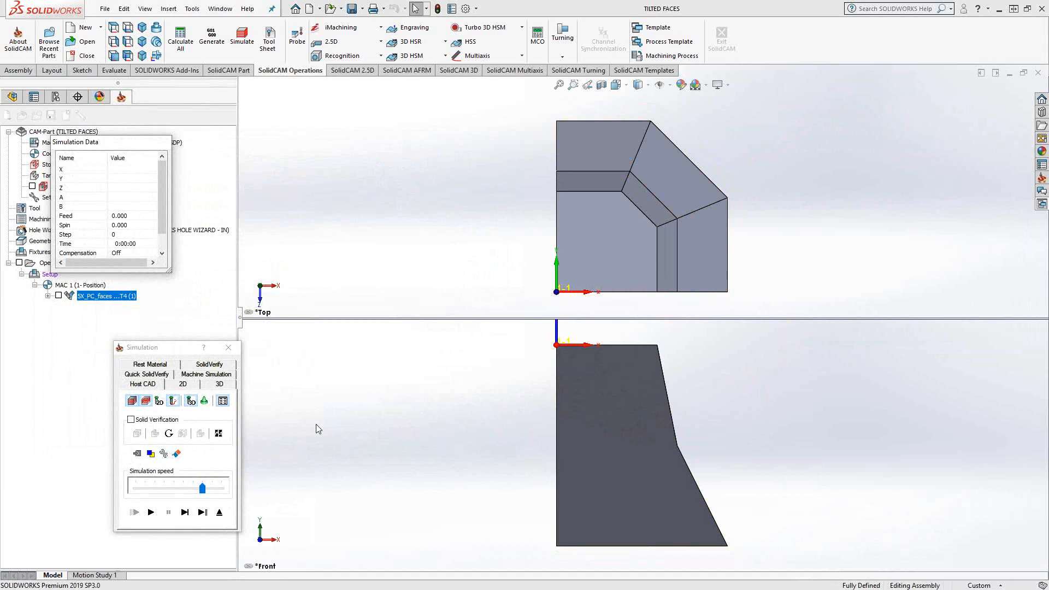
# - Step move by move through the 45° fixed-tilt cutting simulation
pyautogui.click(185, 512)
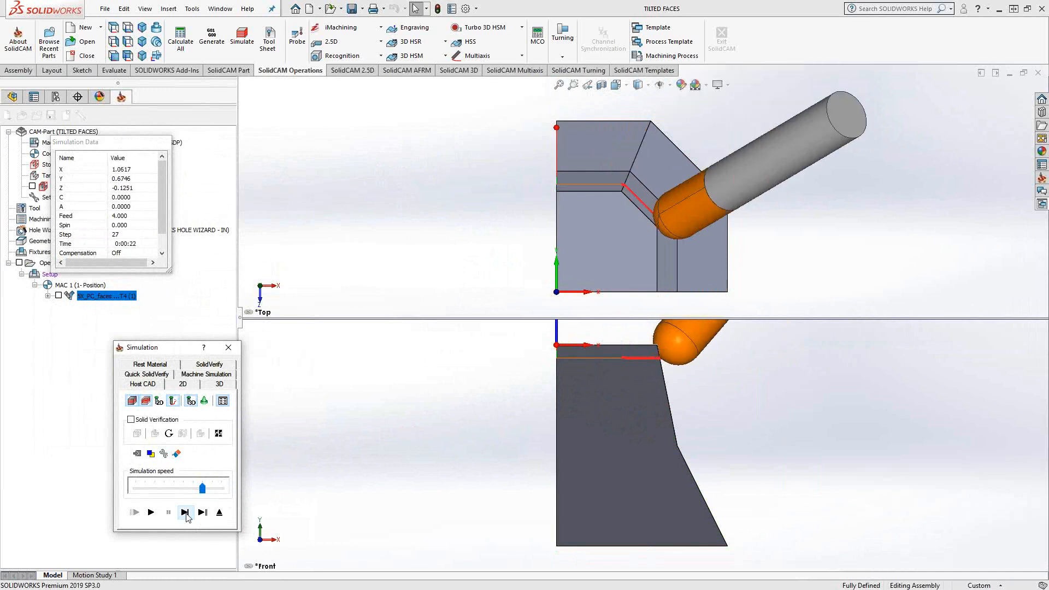
pyautogui.click(184, 512)
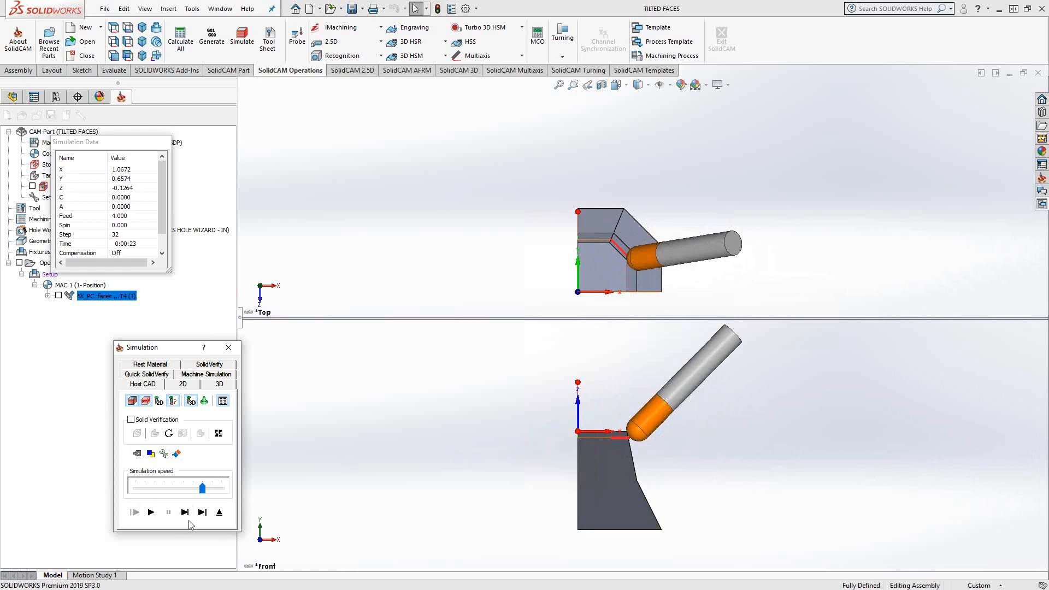
pyautogui.click(186, 512)
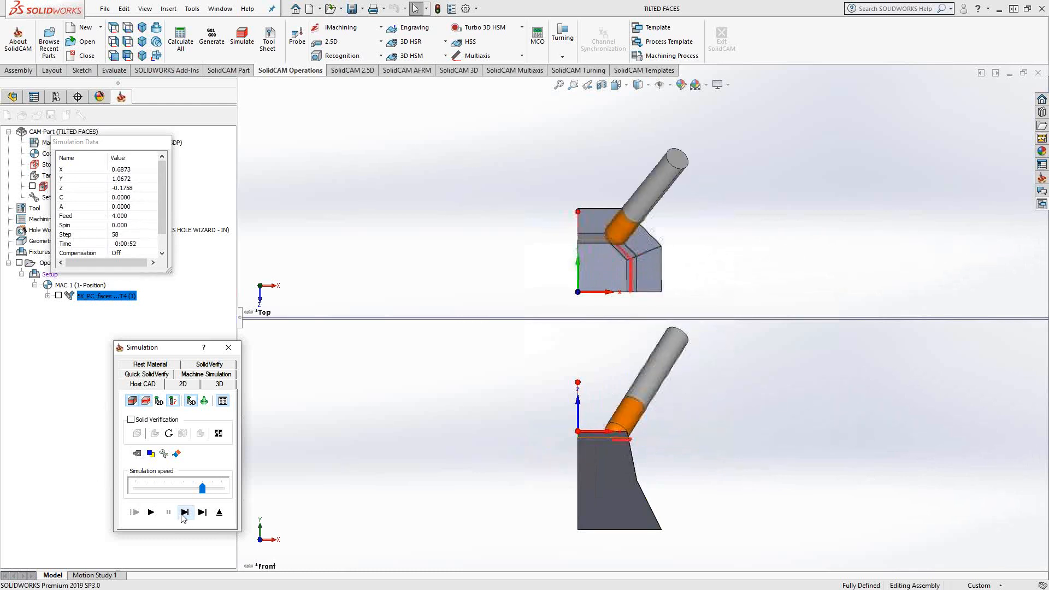
pyautogui.click(186, 512)
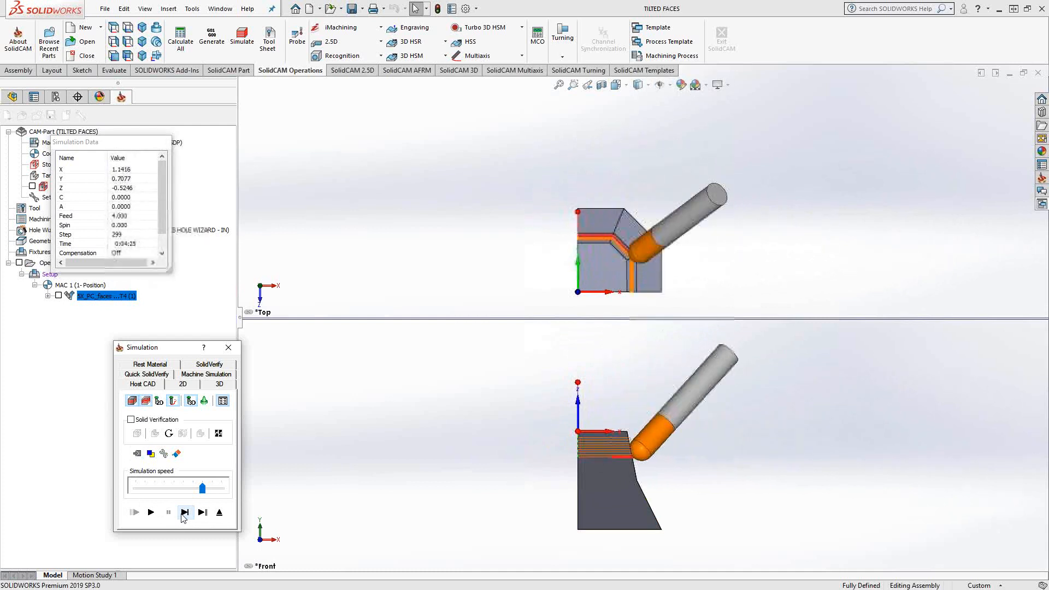
pyautogui.click(184, 512)
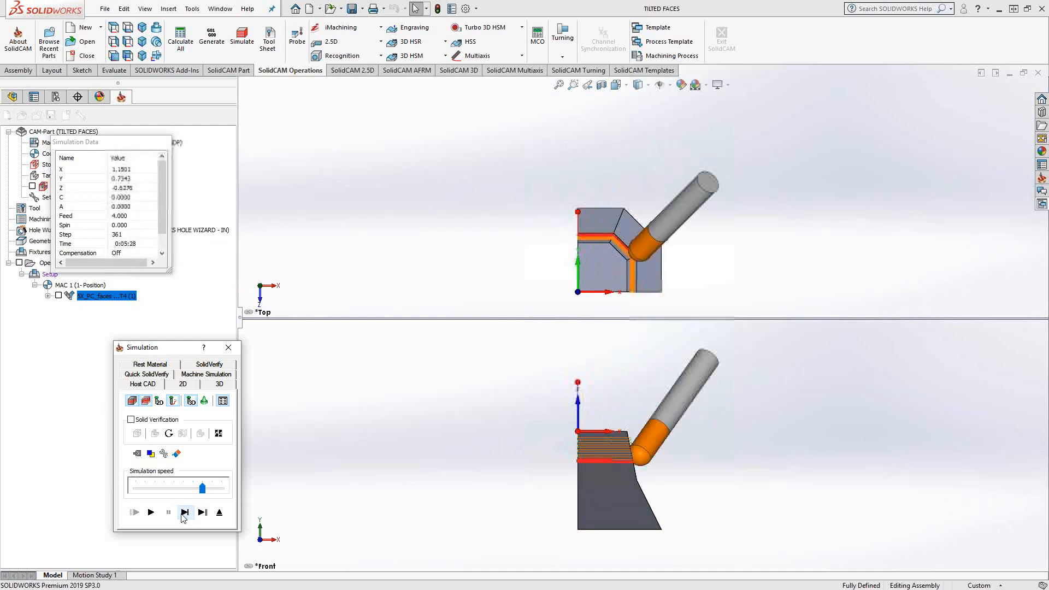
pyautogui.click(184, 512)
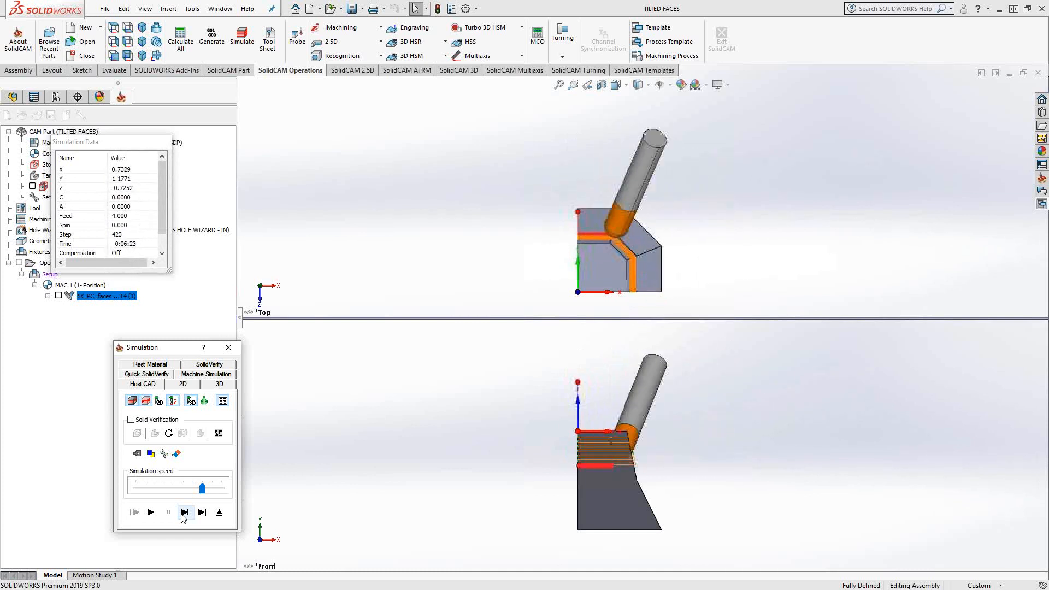
pyautogui.click(184, 512)
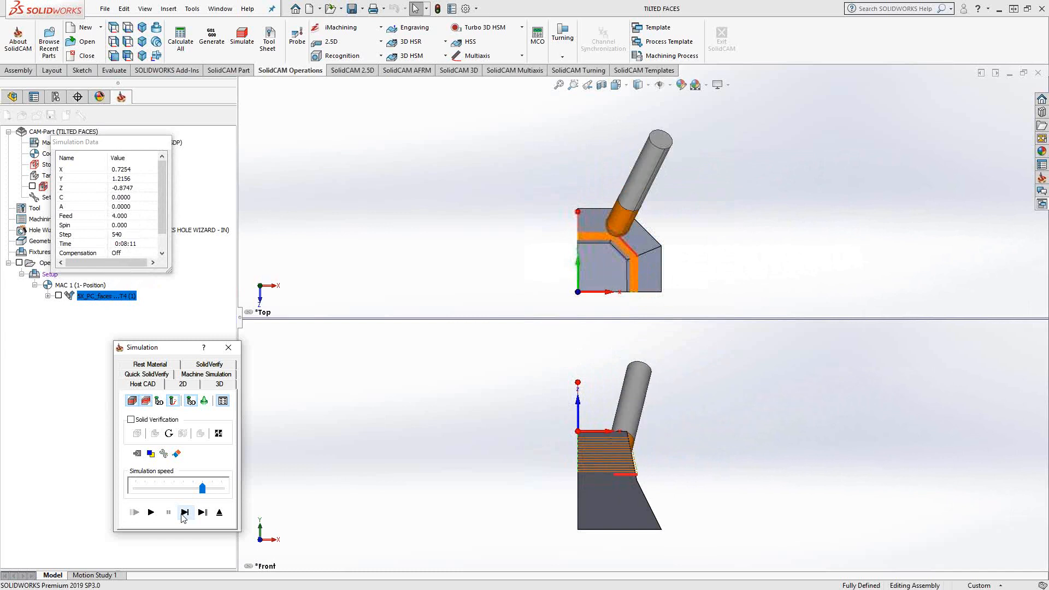
pyautogui.click(185, 512)
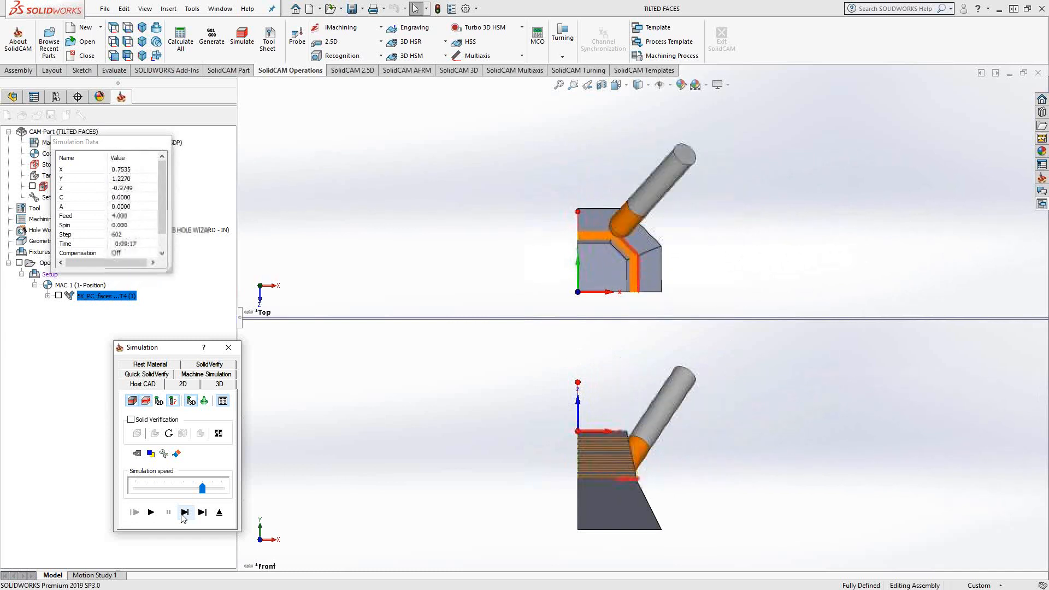
pyautogui.click(185, 512)
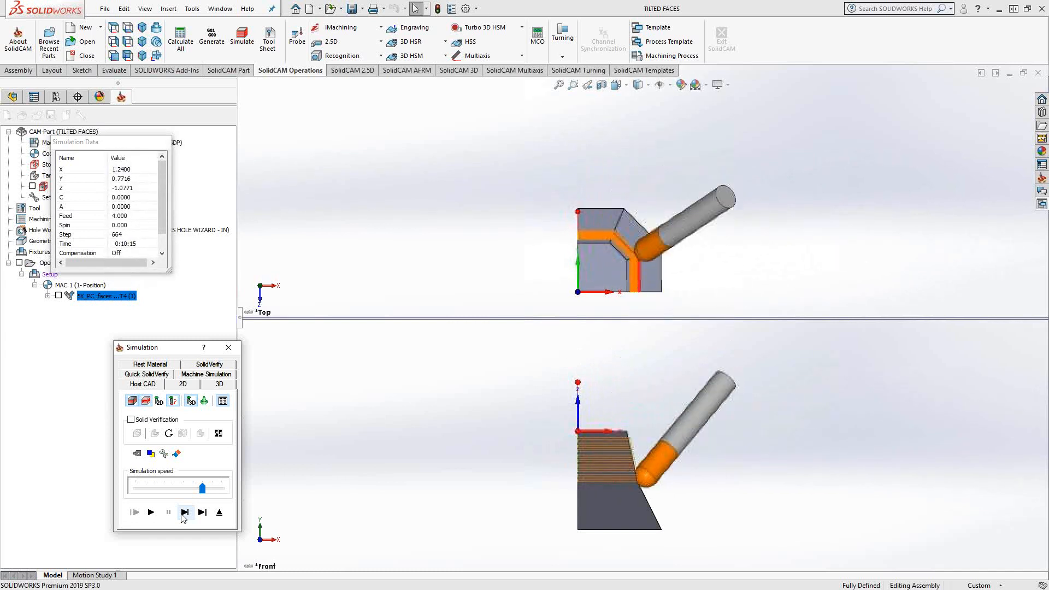
pyautogui.click(185, 512)
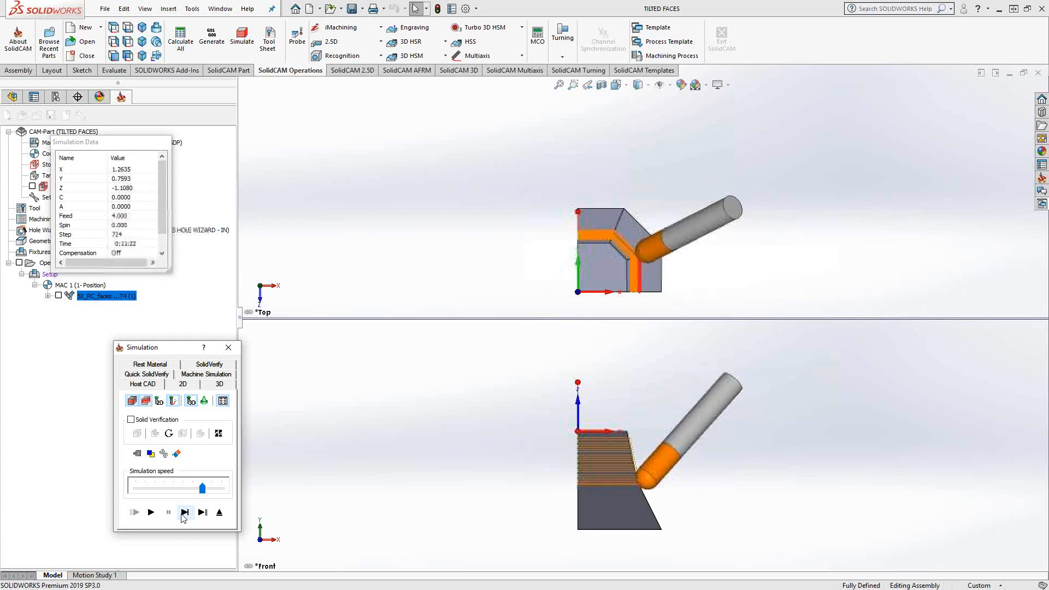
pyautogui.click(184, 512)
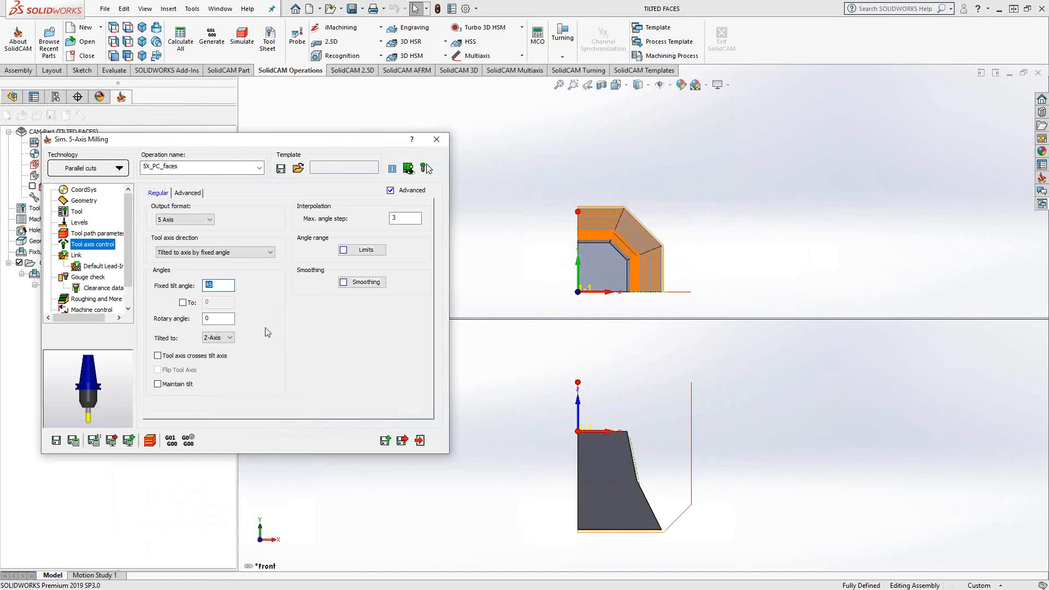
pyautogui.moveTo(284, 353)
pyautogui.write('0')
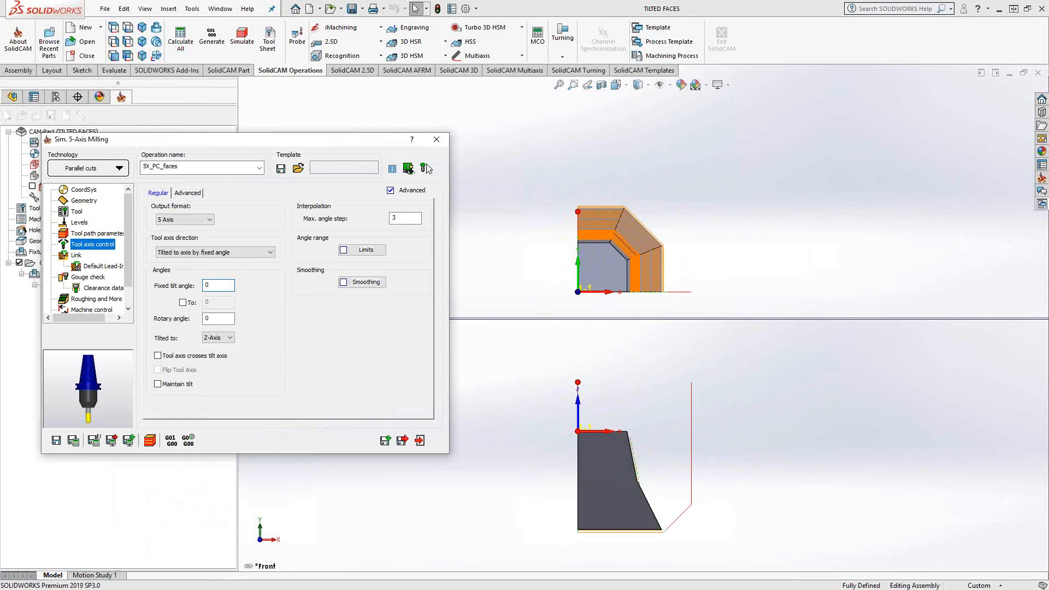
# - Make the tilt angle run from 0° to 45° and recalculate the toolpath
pyautogui.click(218, 285)
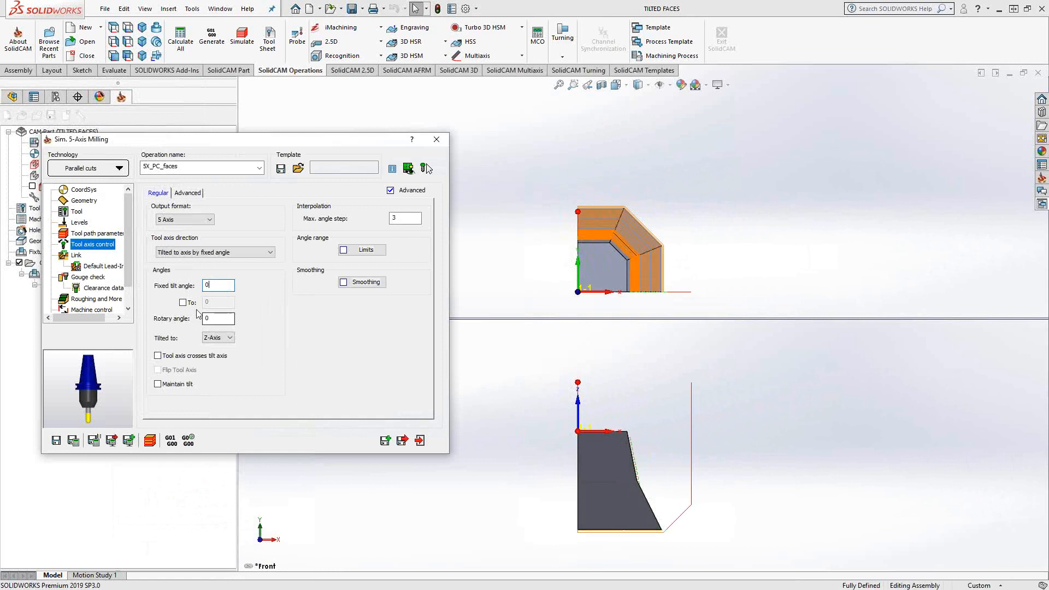
pyautogui.click(183, 302)
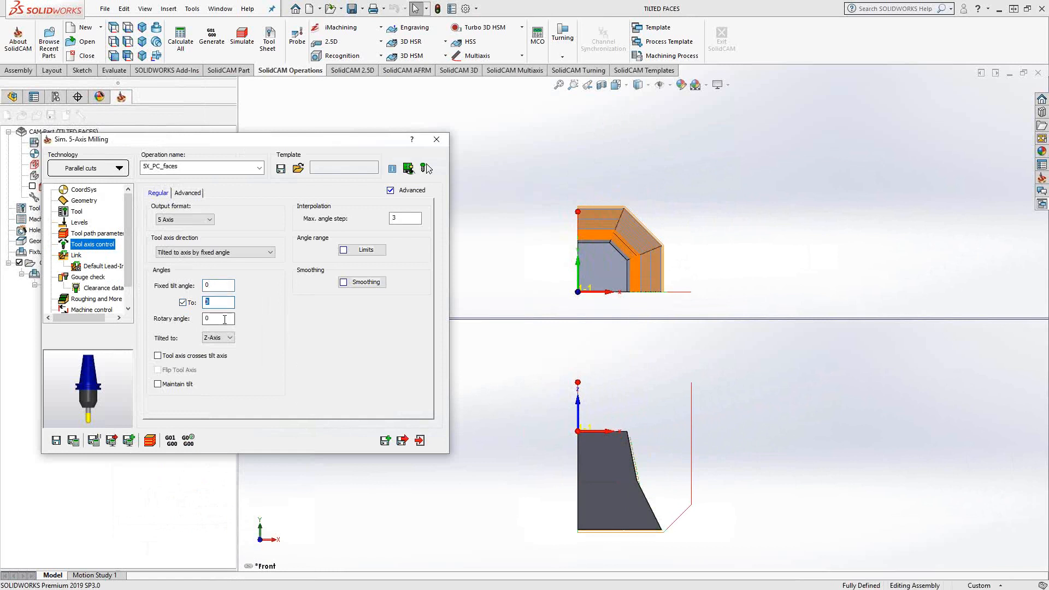
pyautogui.write('45')
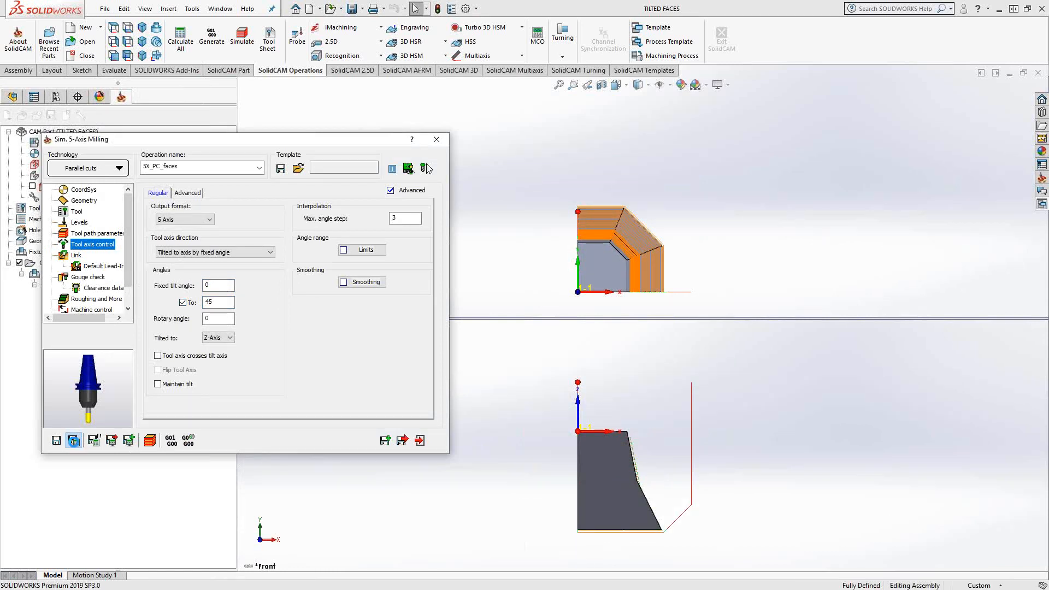
pyautogui.click(74, 440)
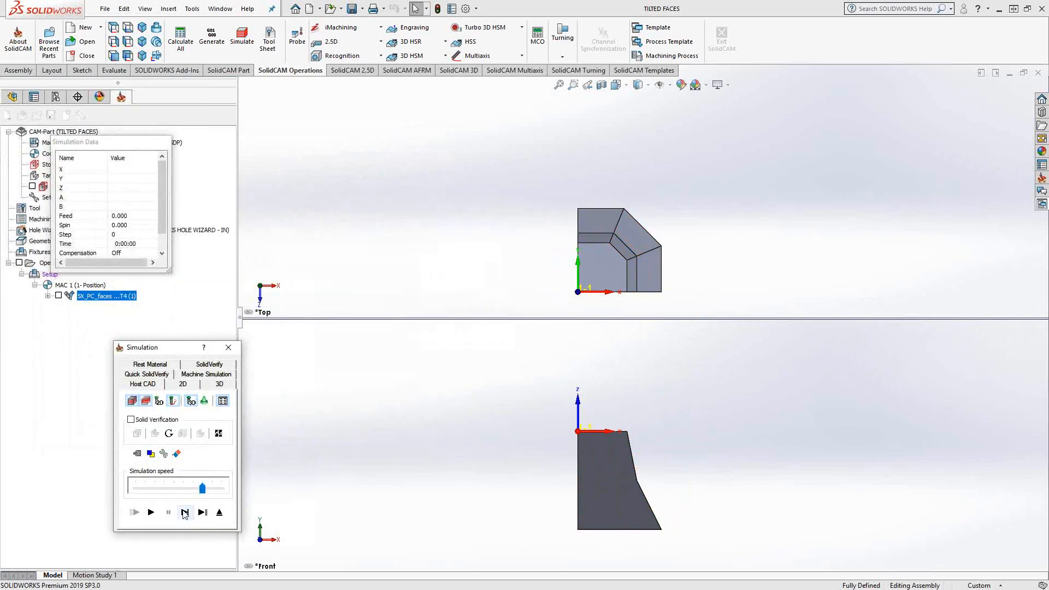
# - Step through the 0°–45° blended-tilt simulation along the toolpath
pyautogui.click(151, 513)
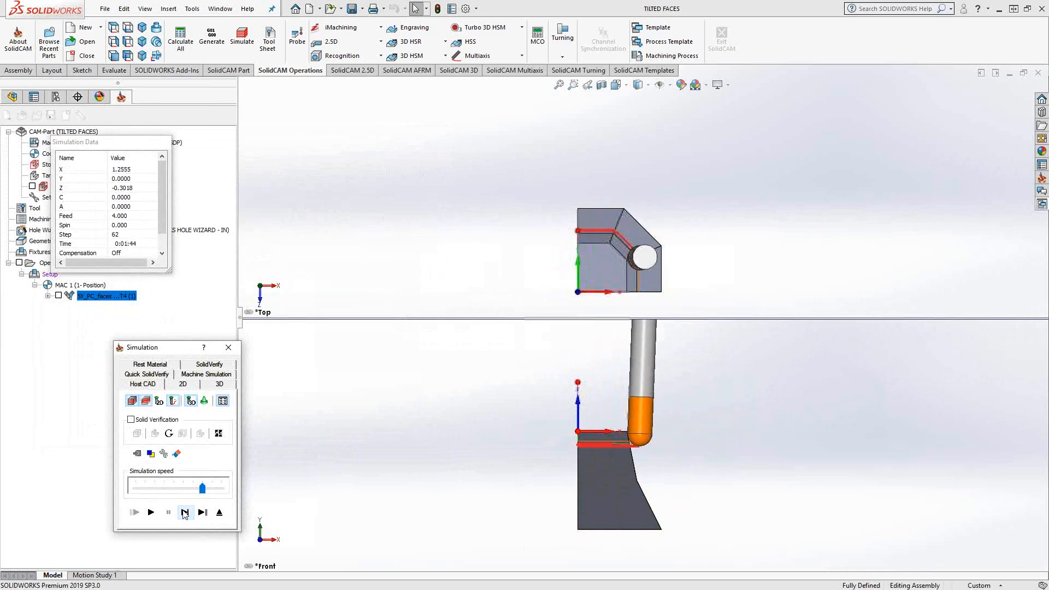
pyautogui.click(151, 512)
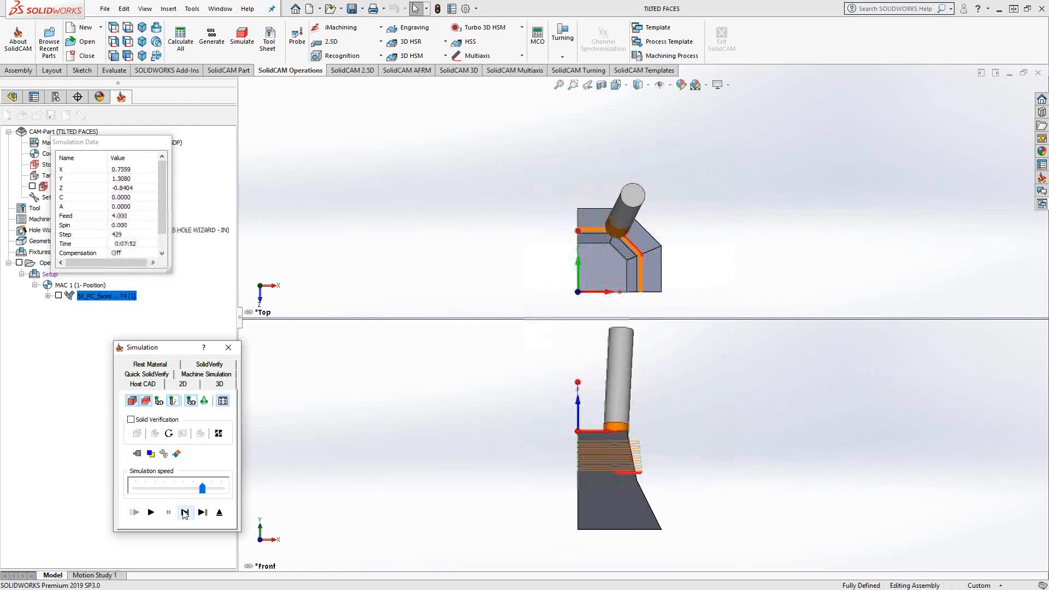
pyautogui.click(150, 512)
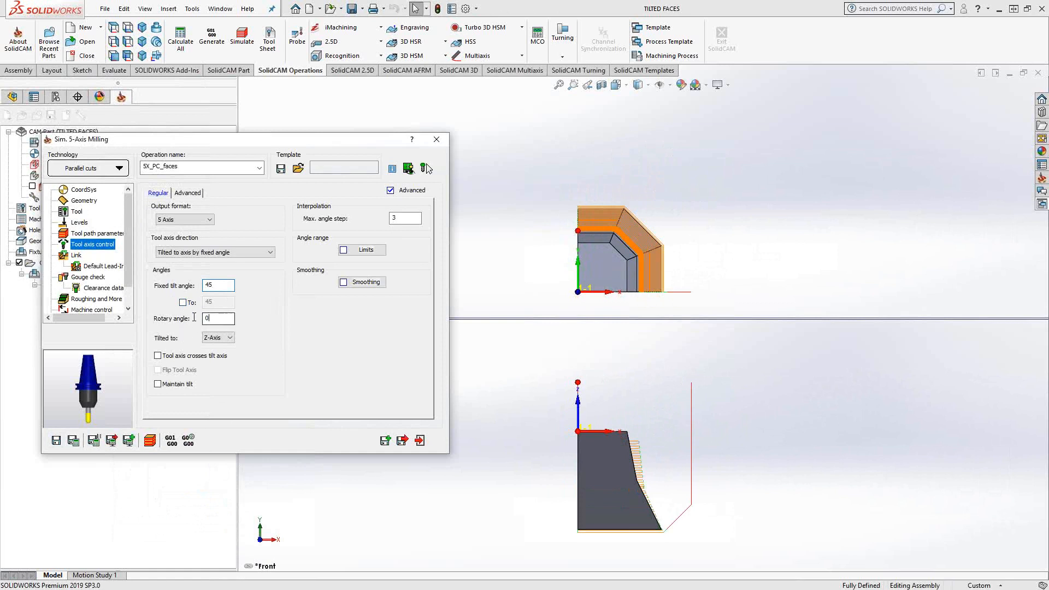
# - Enter a 45° rotary angle alongside the 45° fixed tilt and recalculate
pyautogui.write('45')
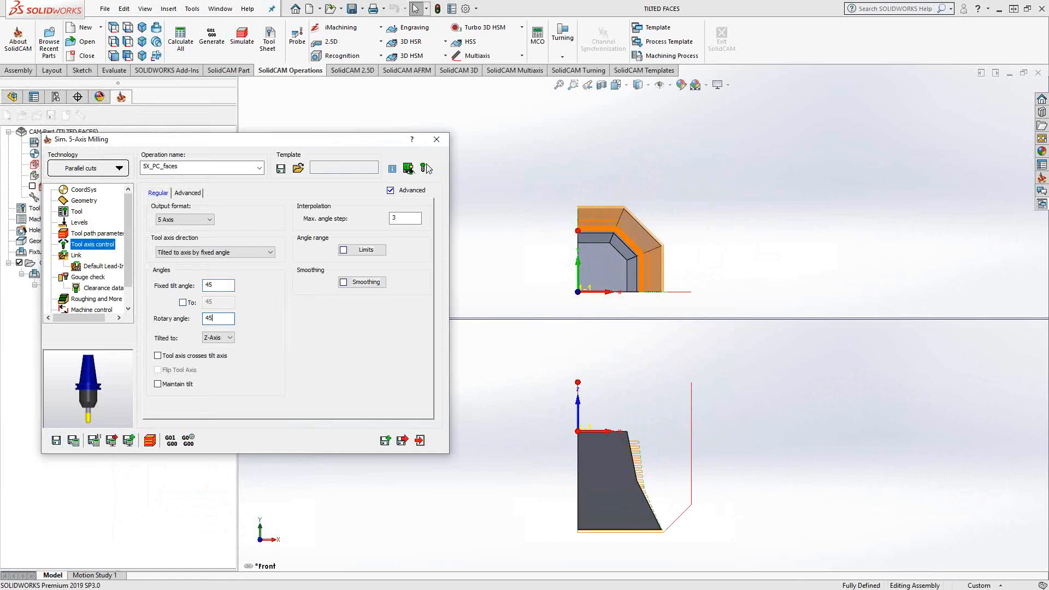
pyautogui.click(73, 440)
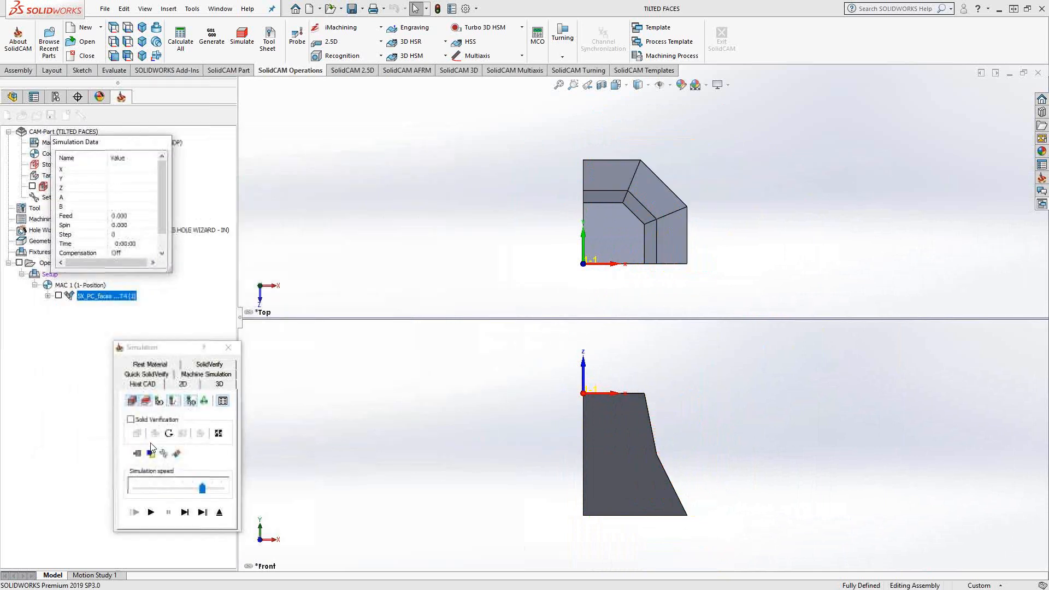
# - Step through the 45° rotary-angle toolpath simulation move by move
pyautogui.click(184, 512)
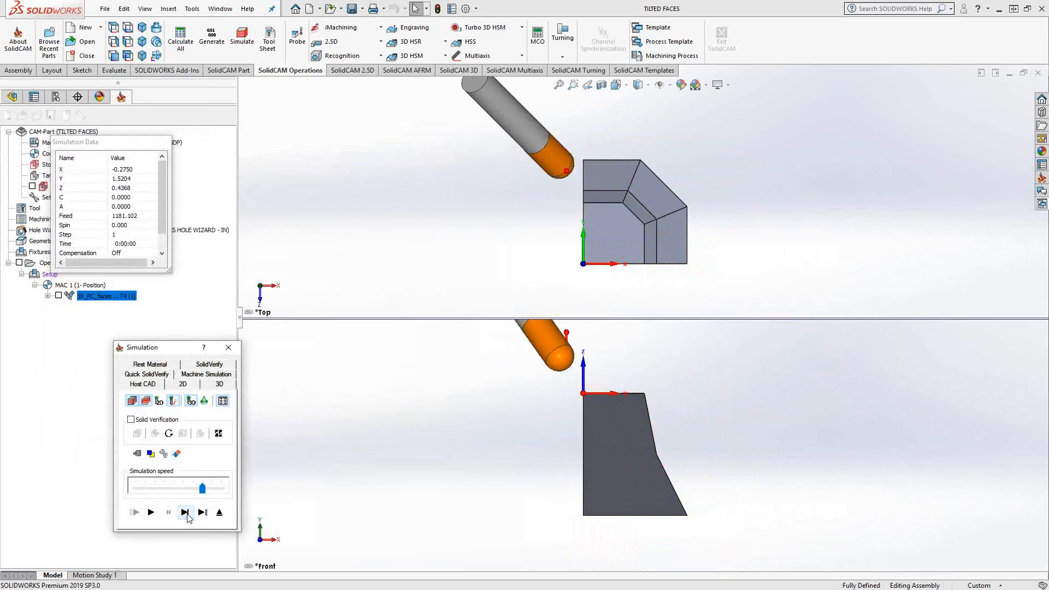
pyautogui.click(185, 512)
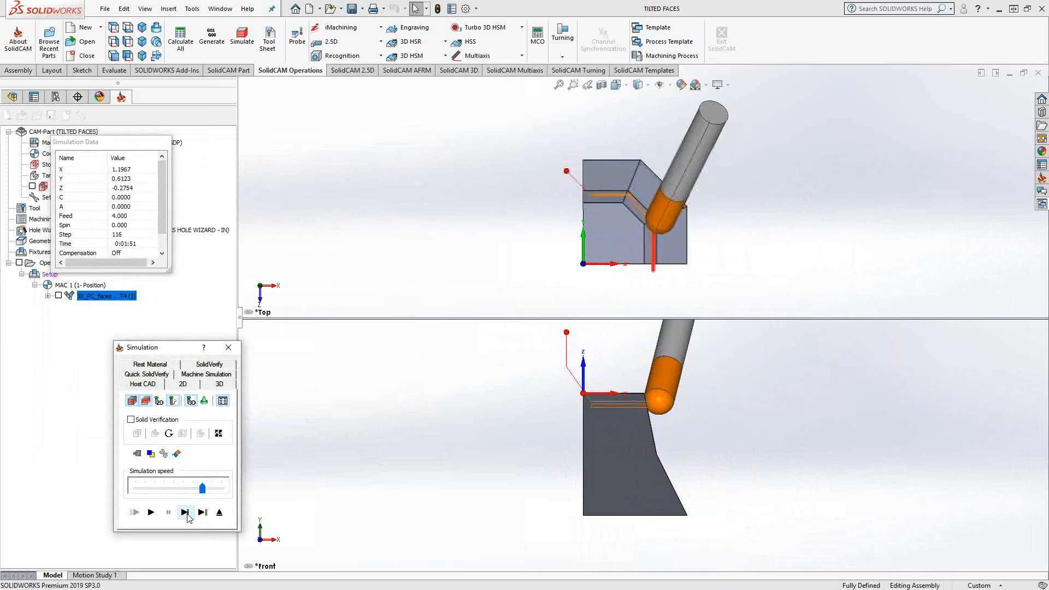
pyautogui.click(184, 512)
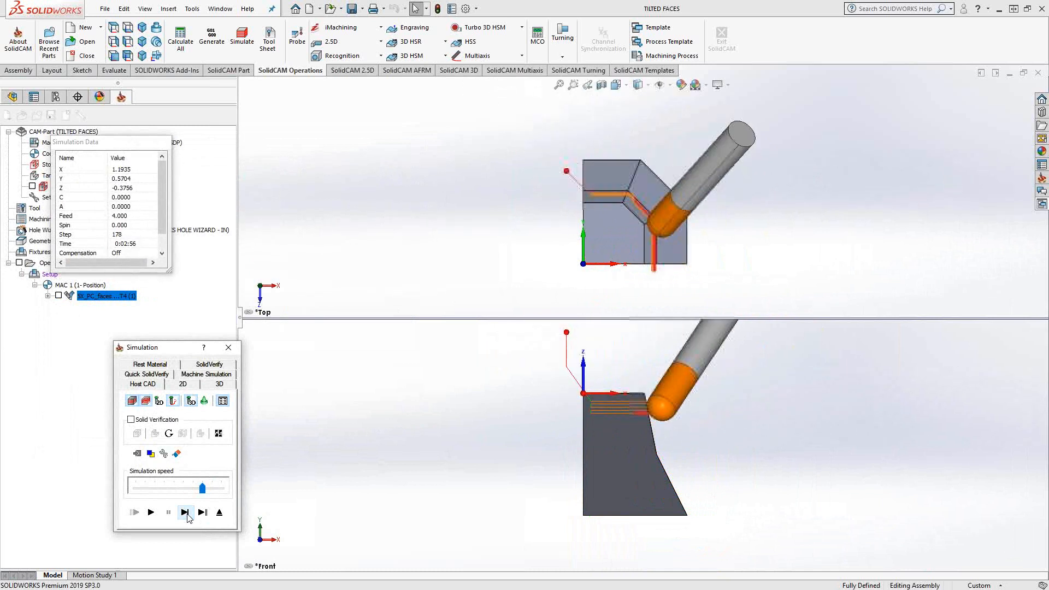
pyautogui.click(184, 511)
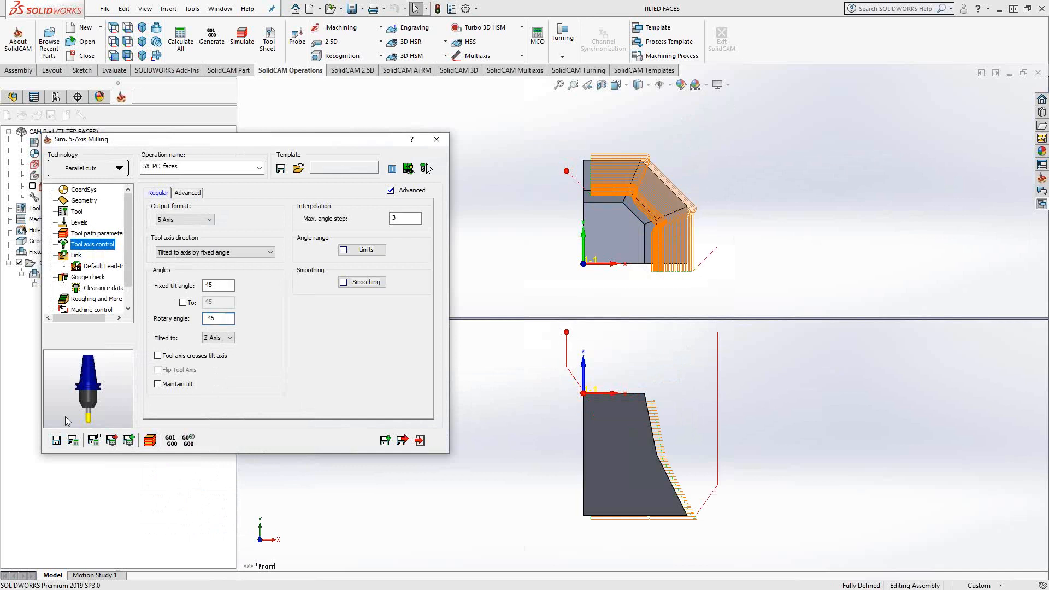
pyautogui.click(72, 440)
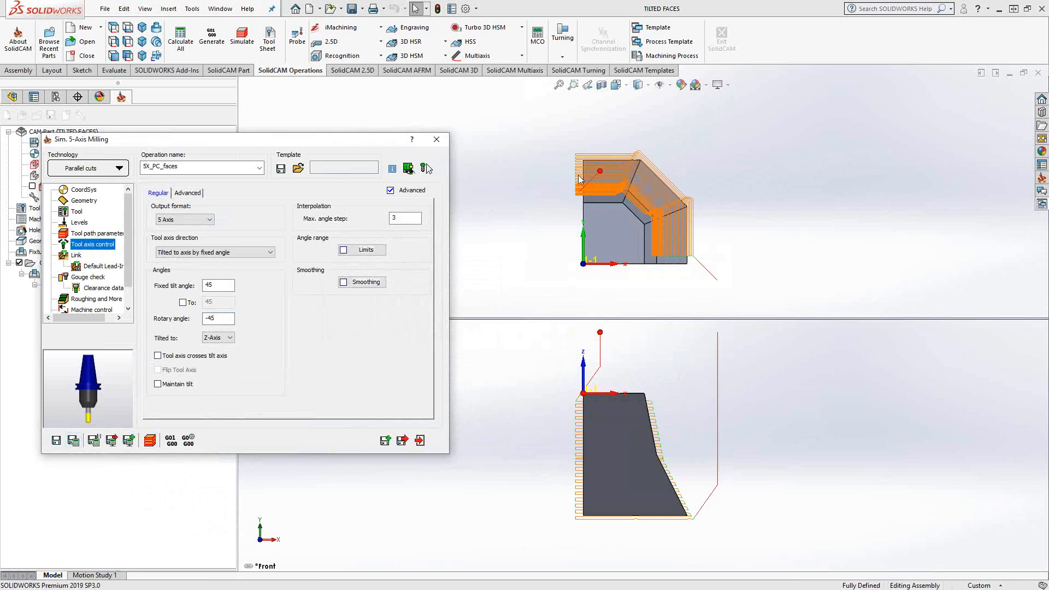
pyautogui.moveTo(367, 369)
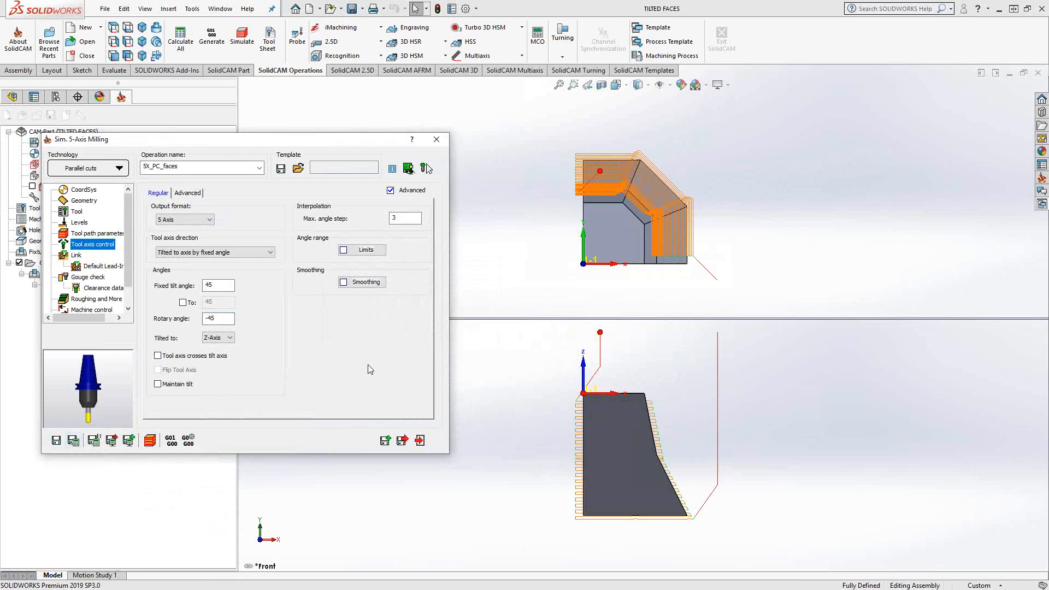